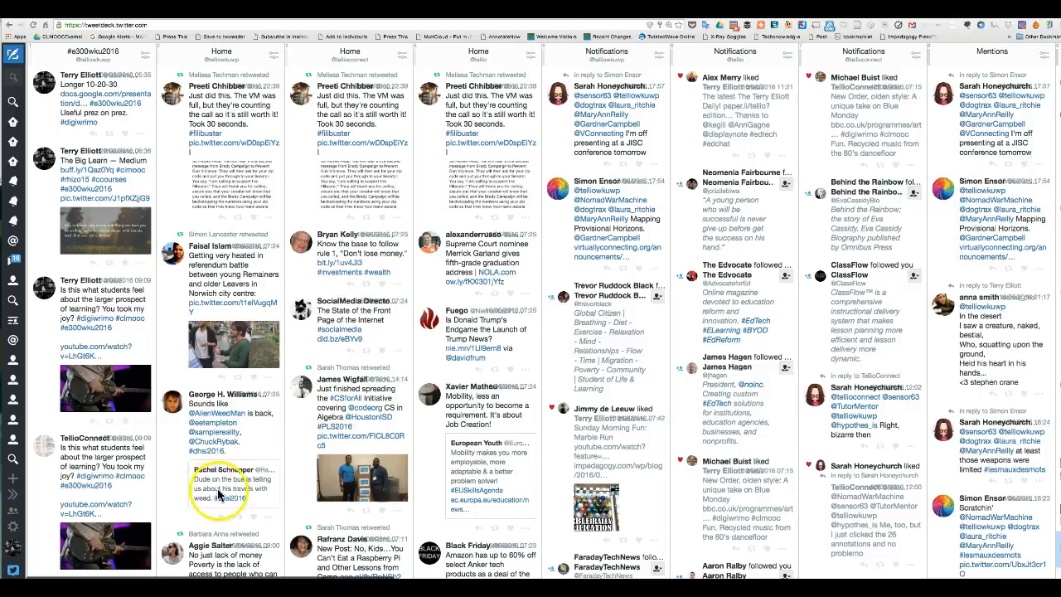
mouse_move(338, 404)
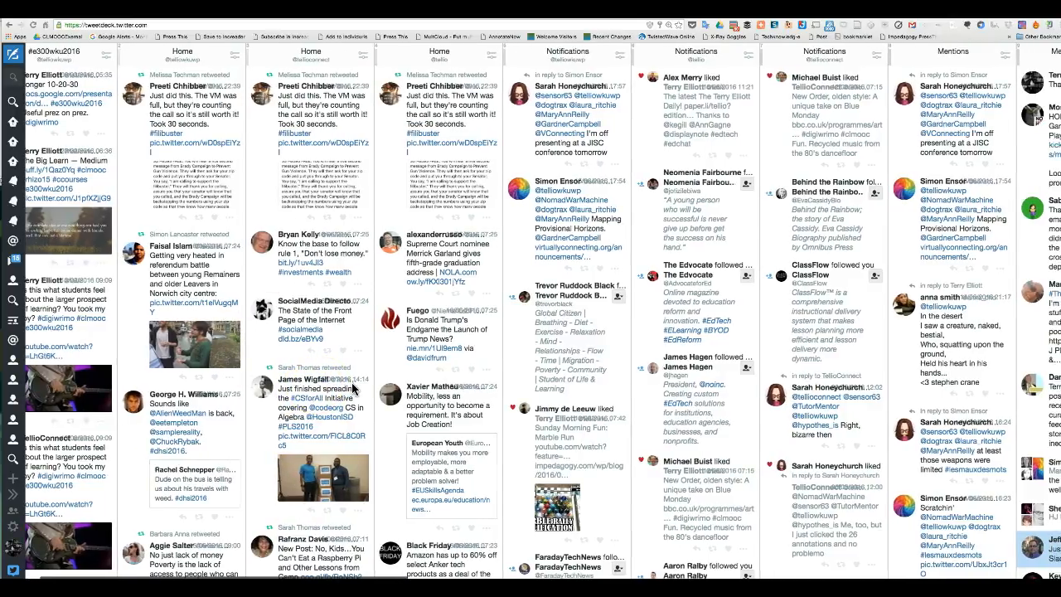
Step: Add a new Search column for #wkuwp to the dashboard
scroll("right", 3)
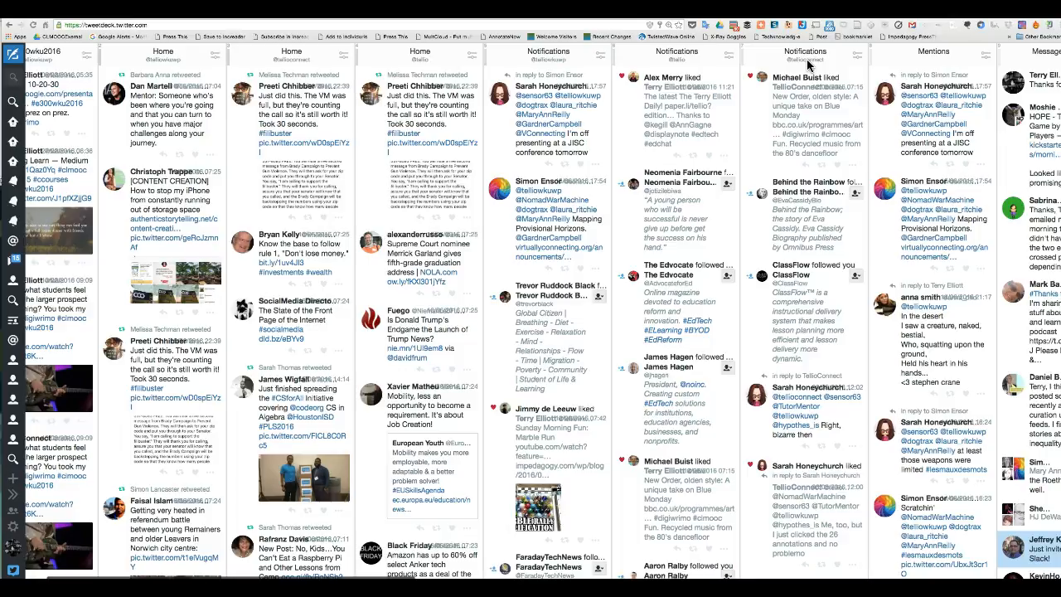
mouse_move(518, 65)
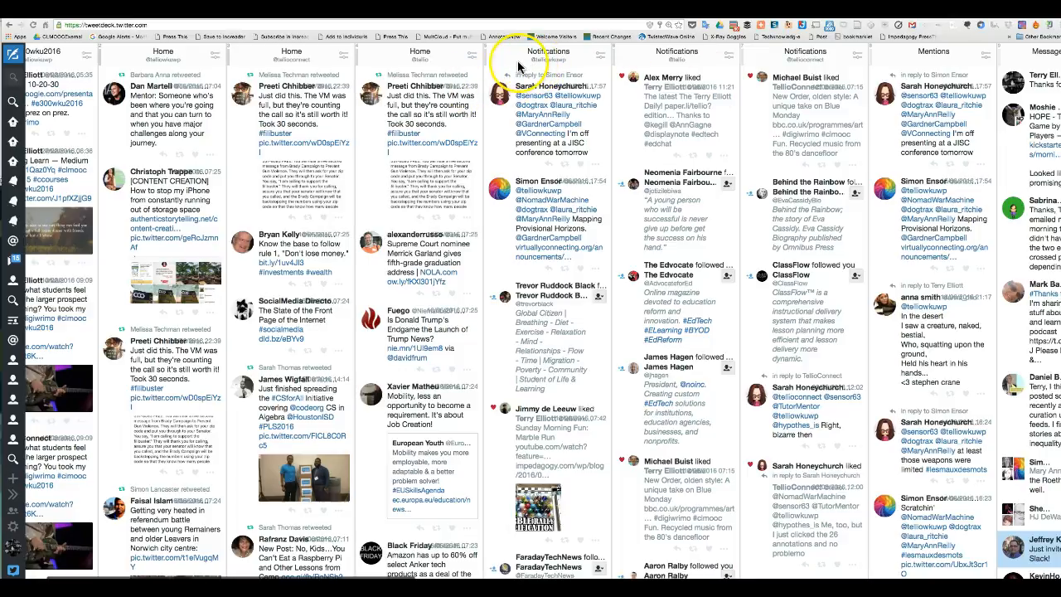
mouse_move(402, 121)
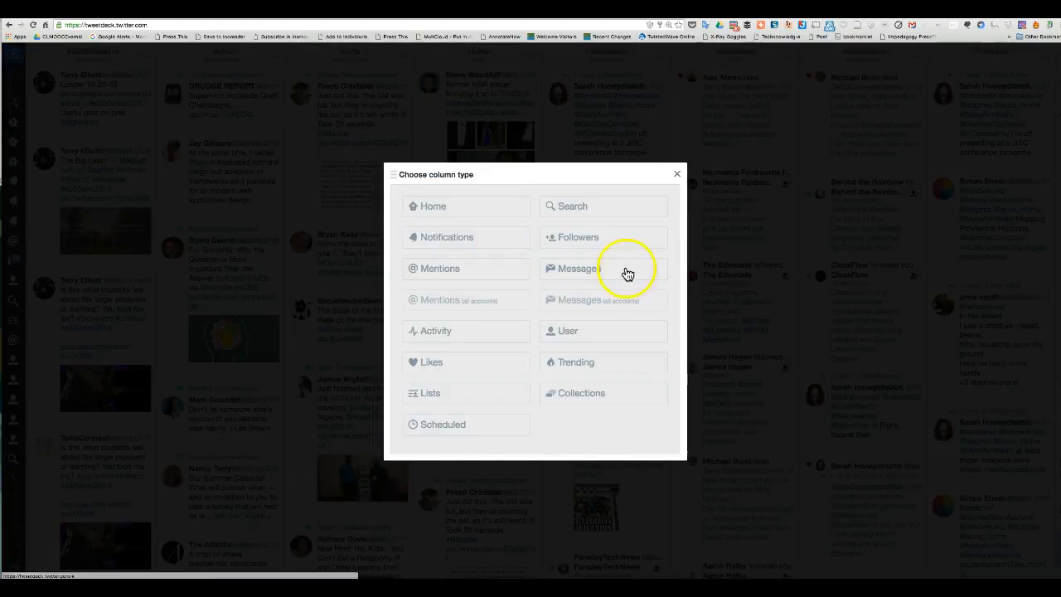
mouse_move(638, 330)
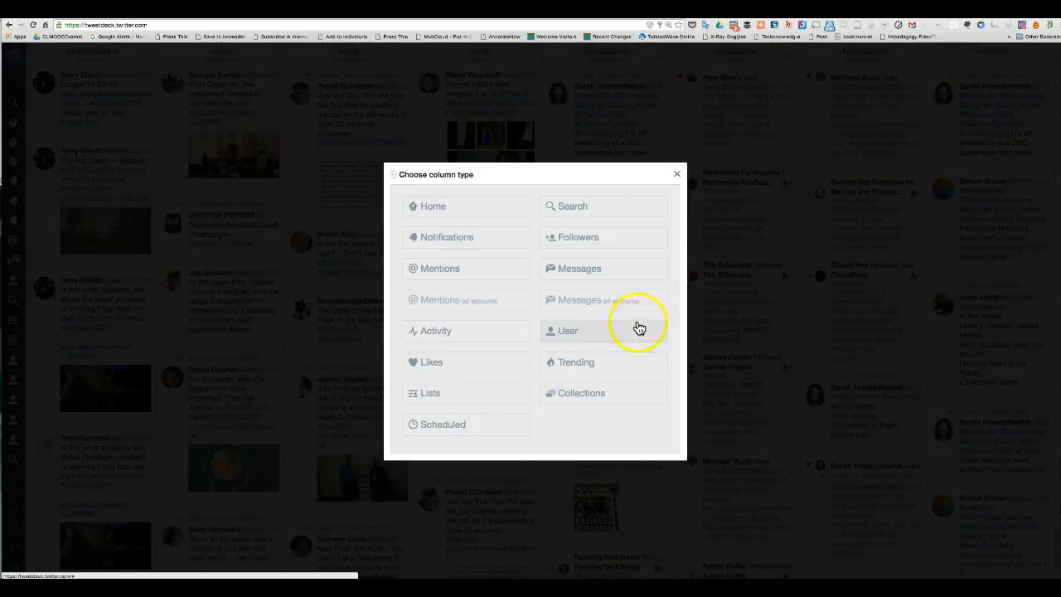
mouse_move(391, 230)
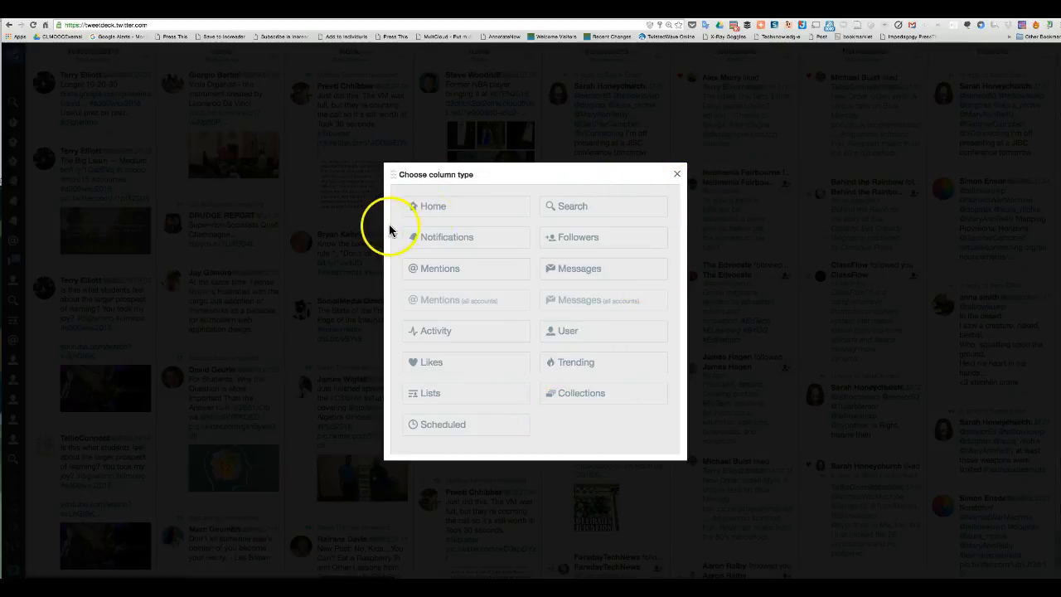
mouse_move(568, 206)
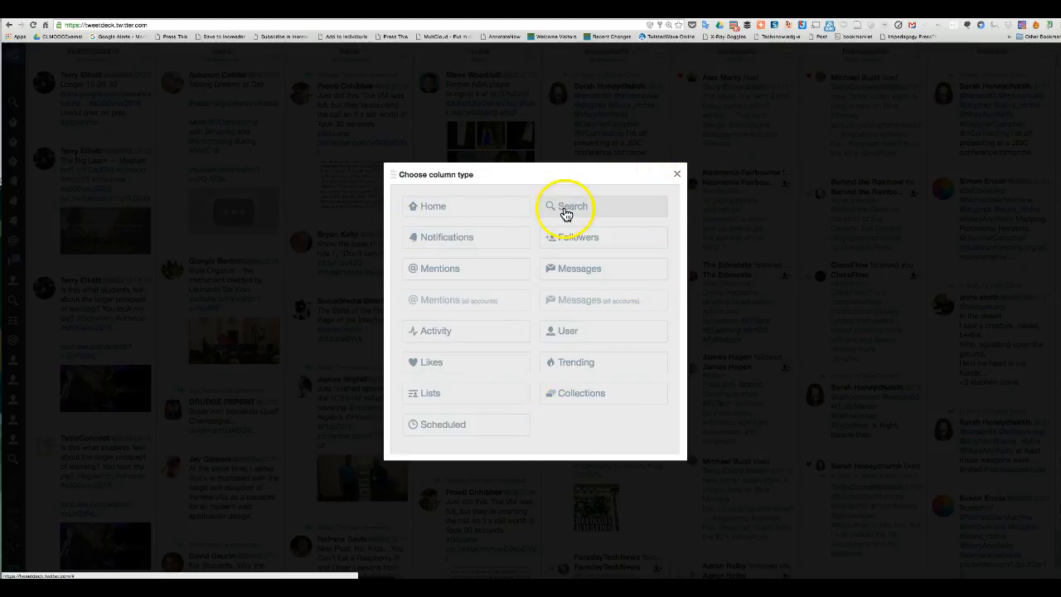
left_click(678, 174)
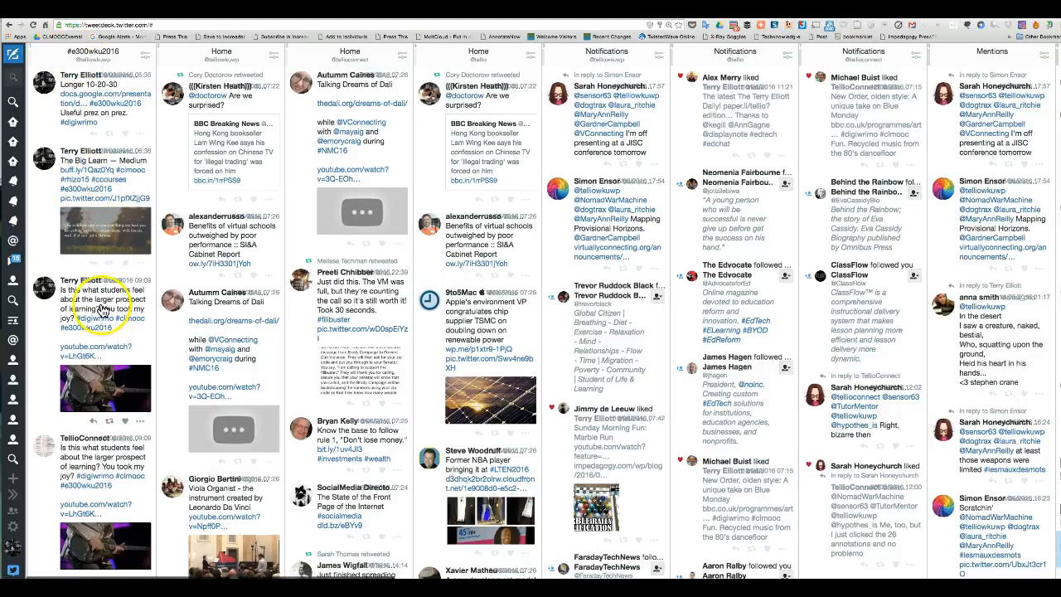
mouse_move(276, 322)
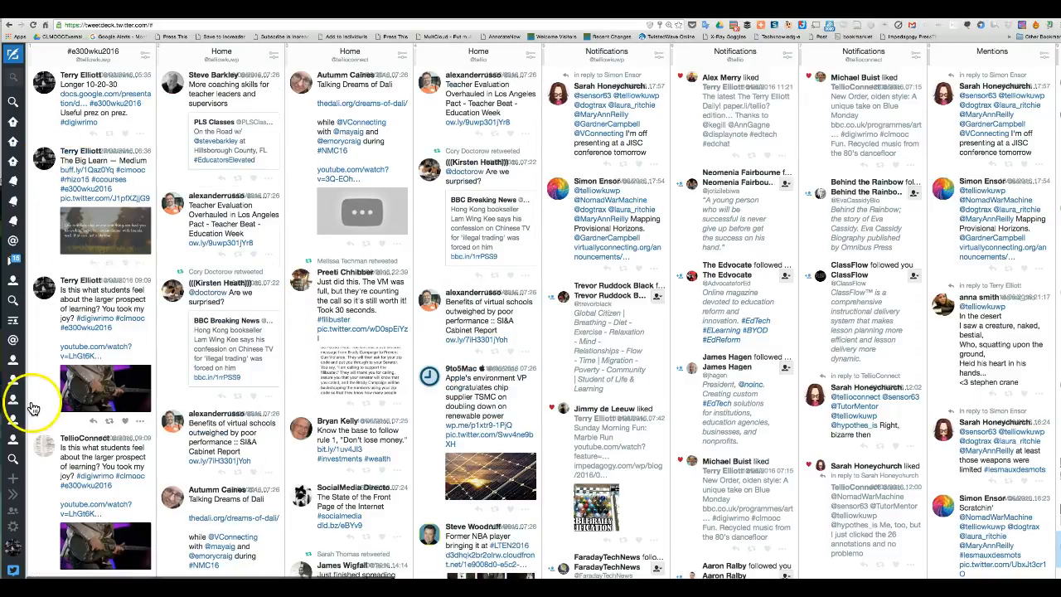
left_click(14, 483)
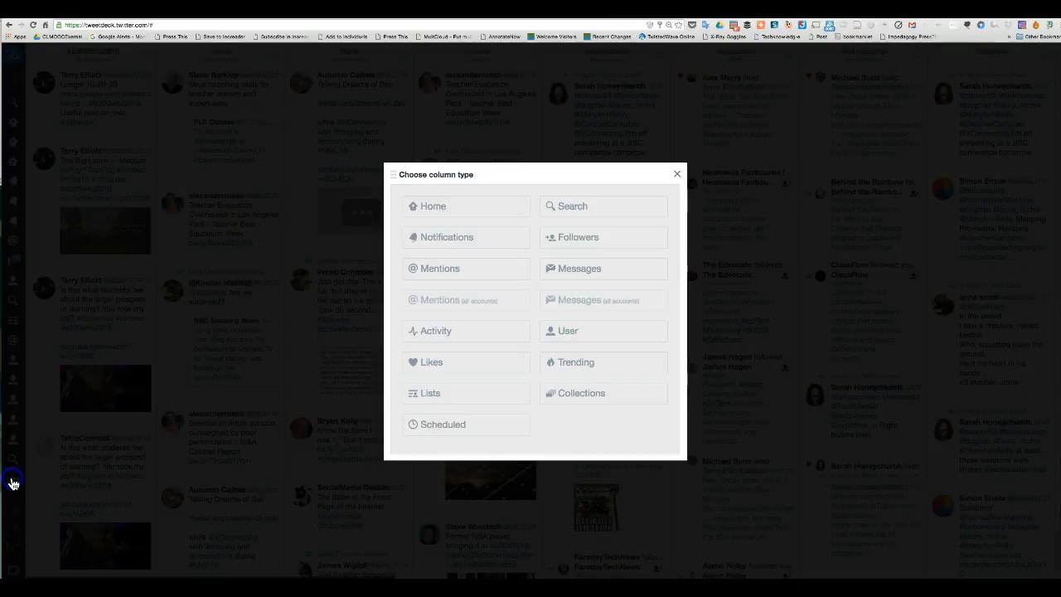
mouse_move(589, 206)
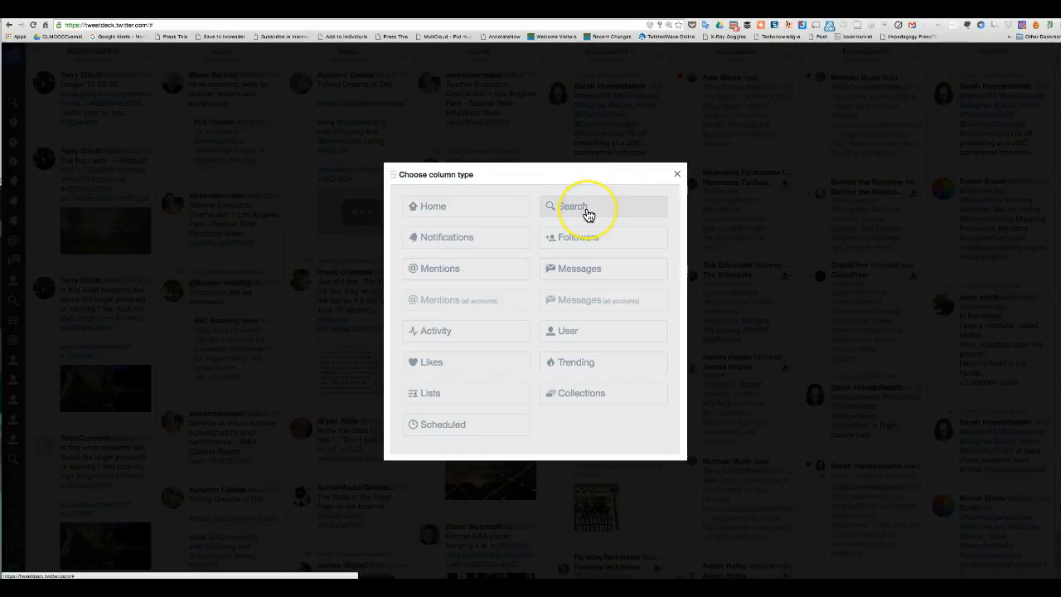
left_click(574, 207)
type("#wkuwp")
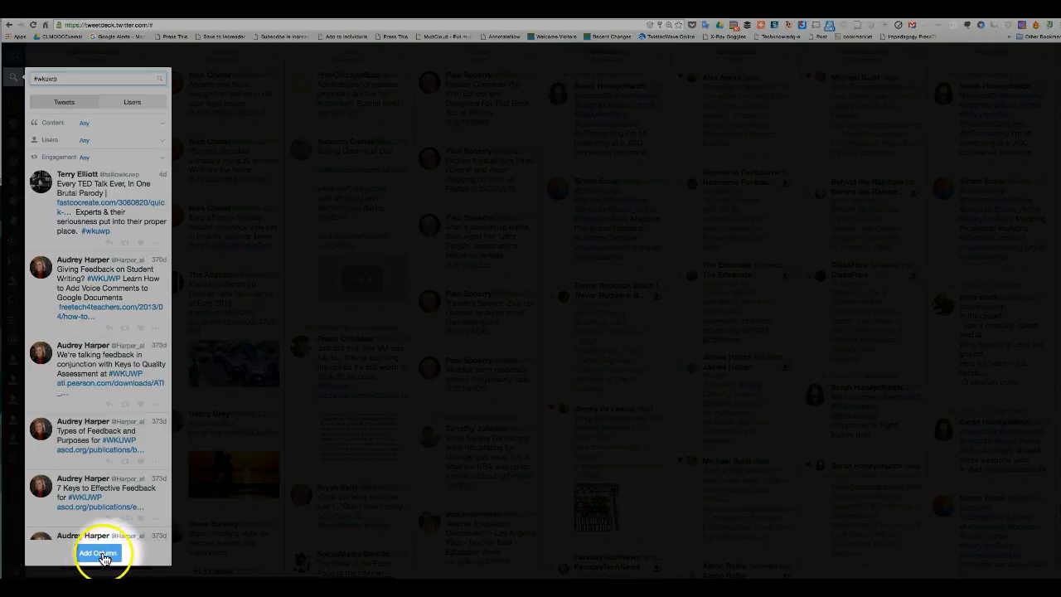
left_click(98, 553)
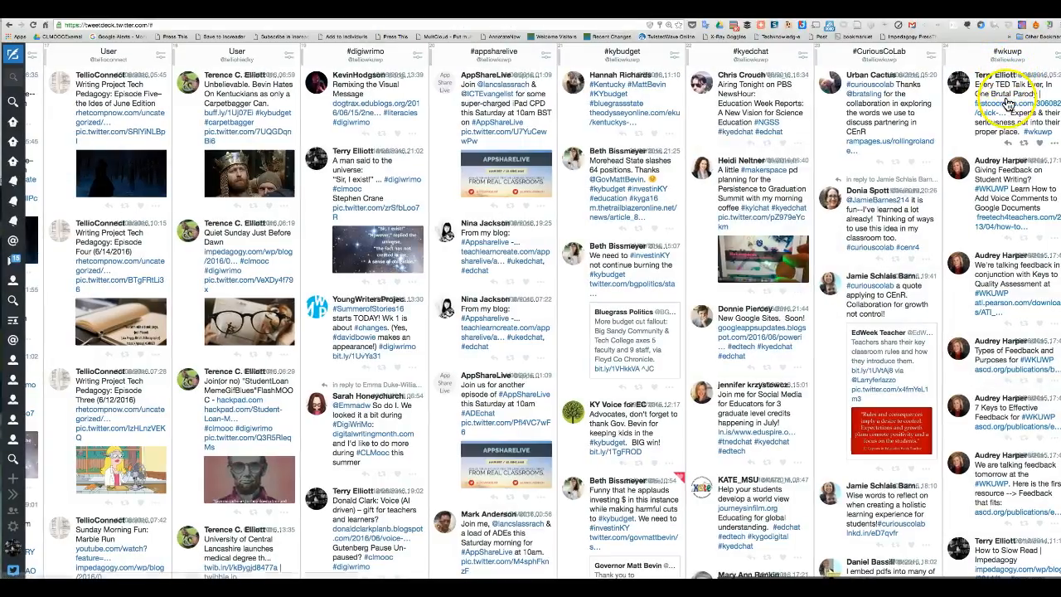
scroll("down", 3)
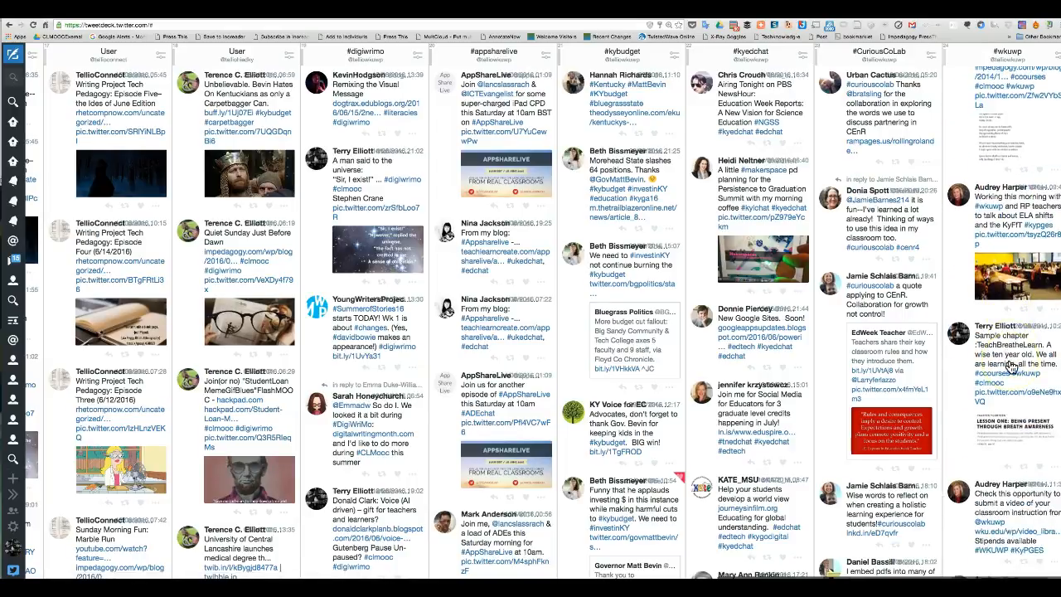
scroll("down", 3)
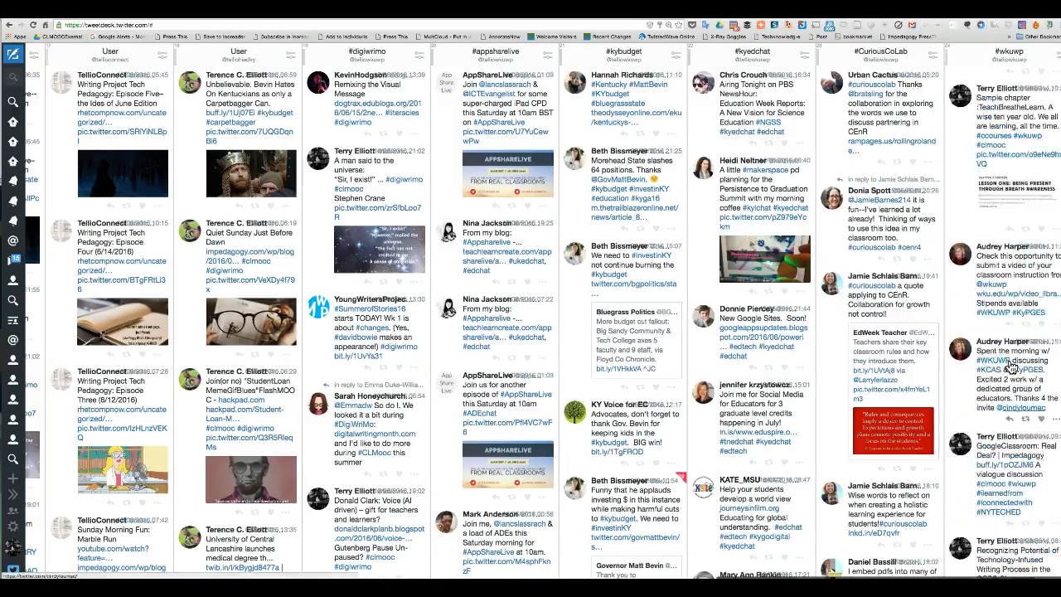
scroll("down", 3)
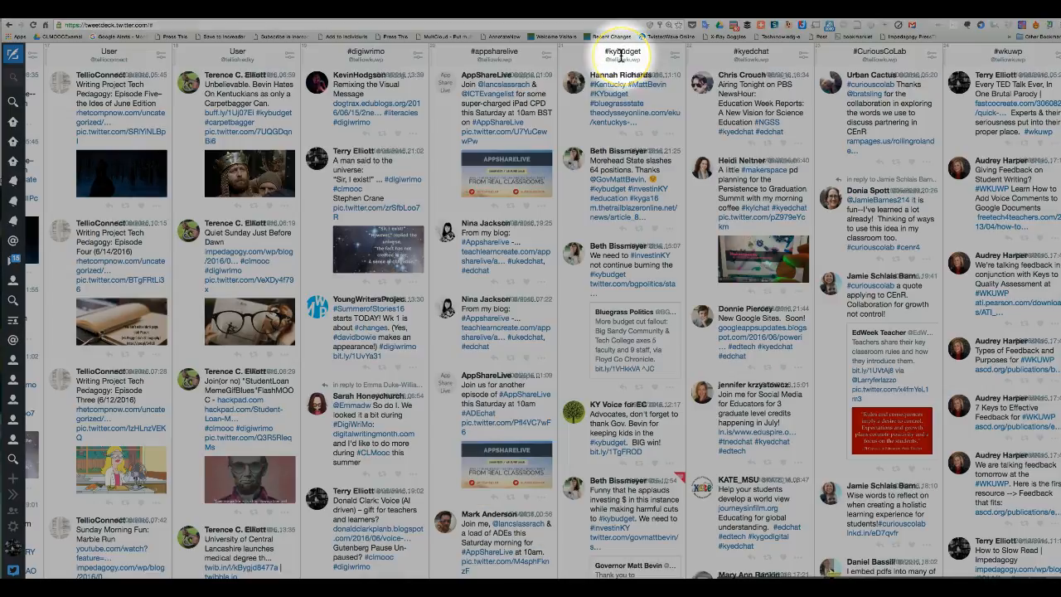
mouse_move(588, 162)
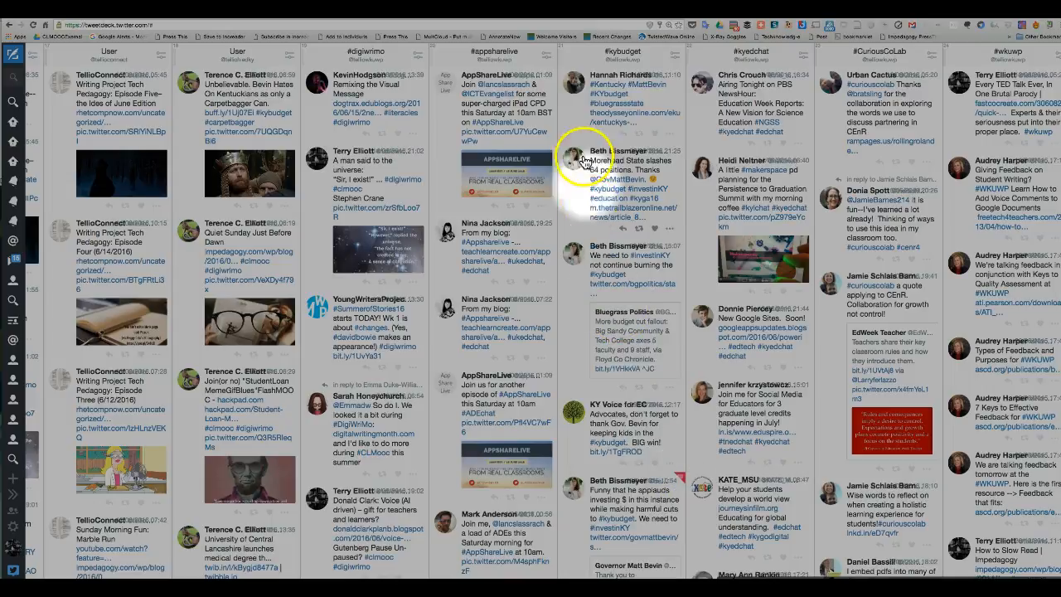
mouse_move(697, 76)
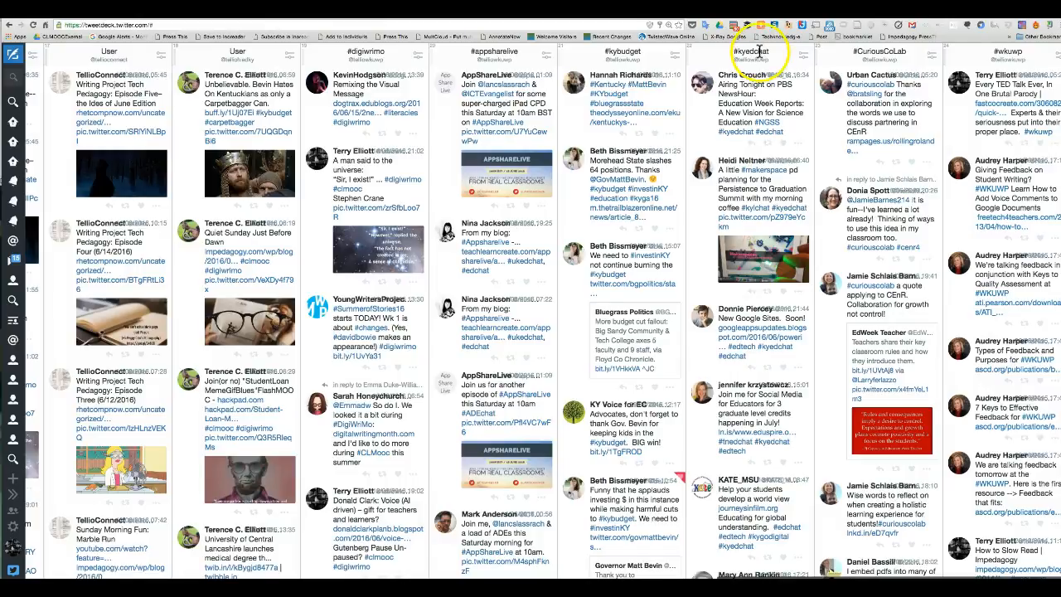
mouse_move(757, 52)
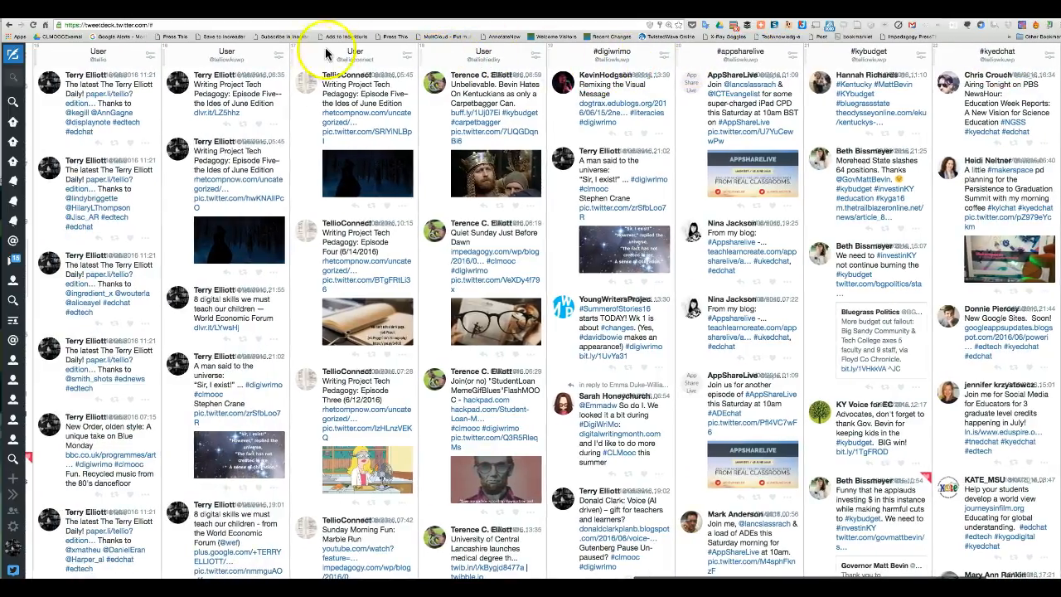
mouse_move(311, 67)
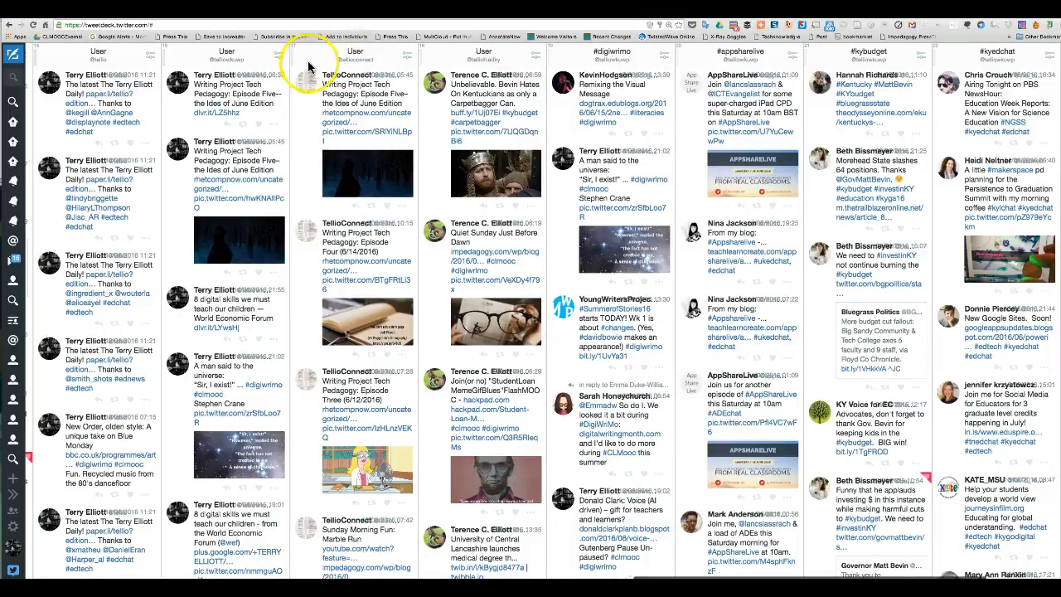
mouse_move(220, 58)
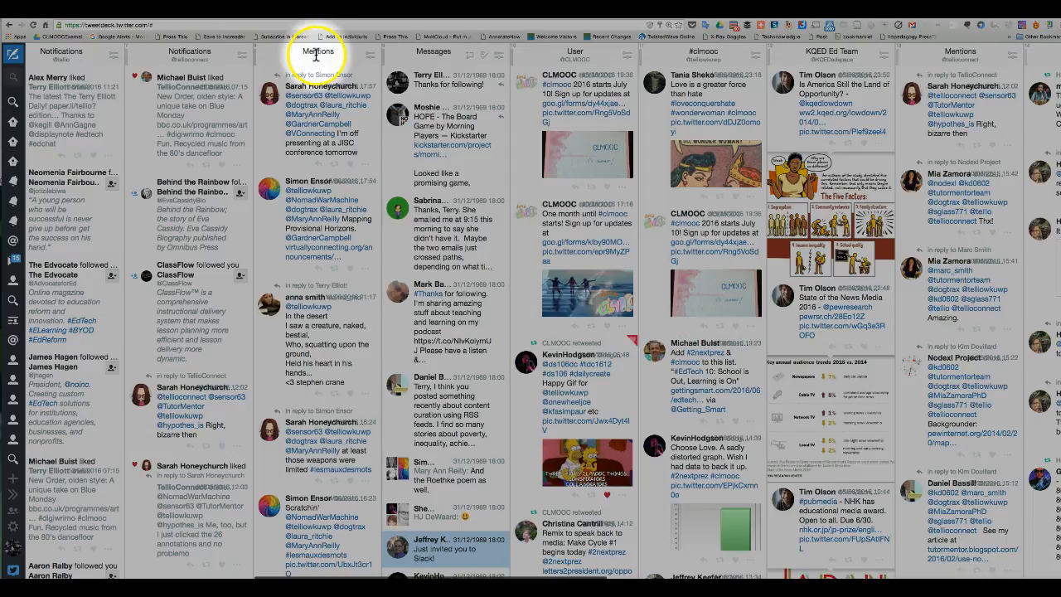
mouse_move(371, 57)
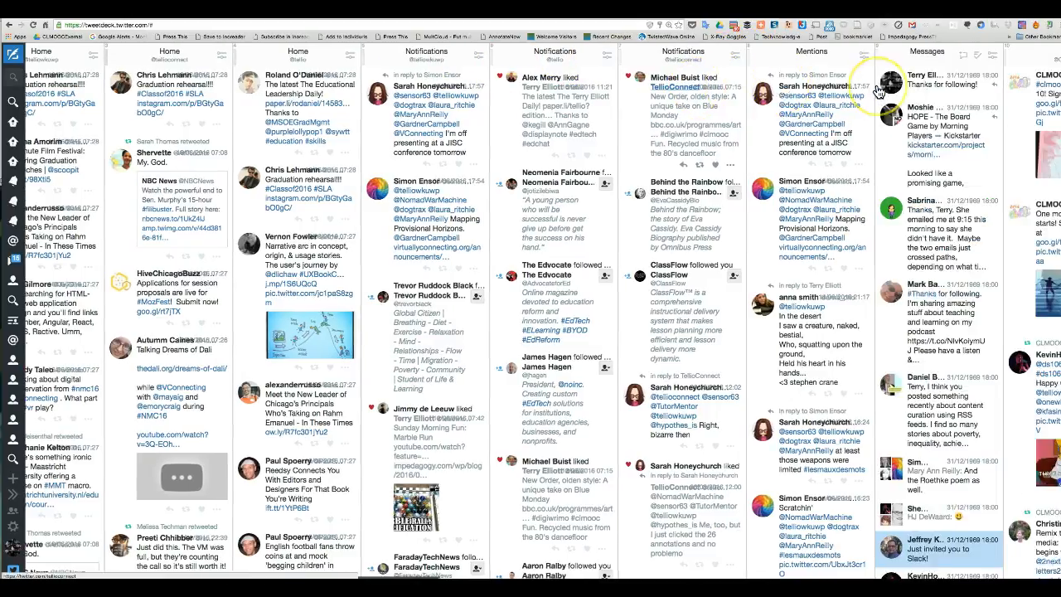
scroll("right", 3)
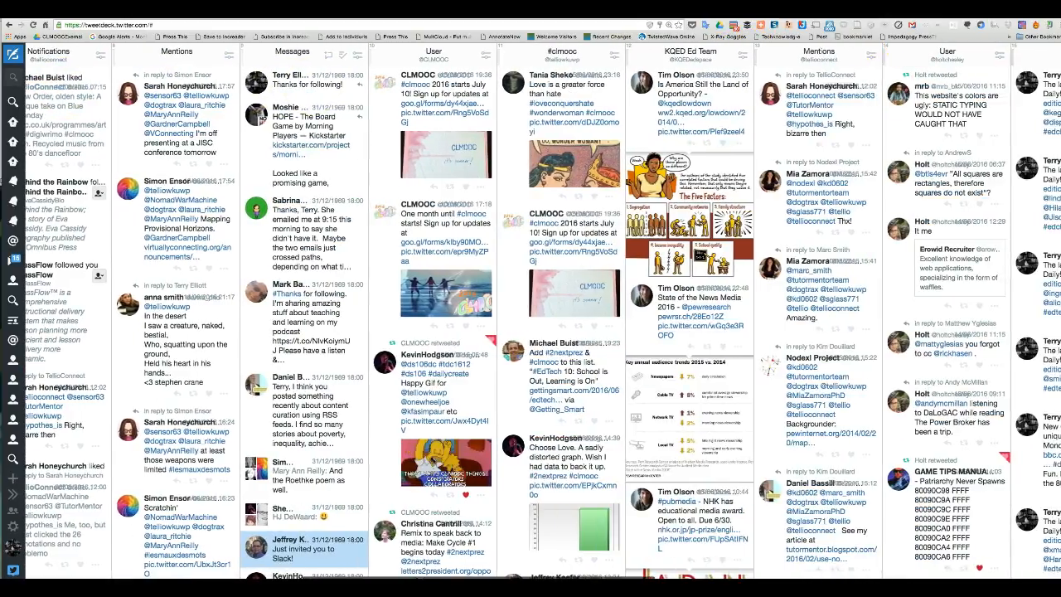
left_click(743, 60)
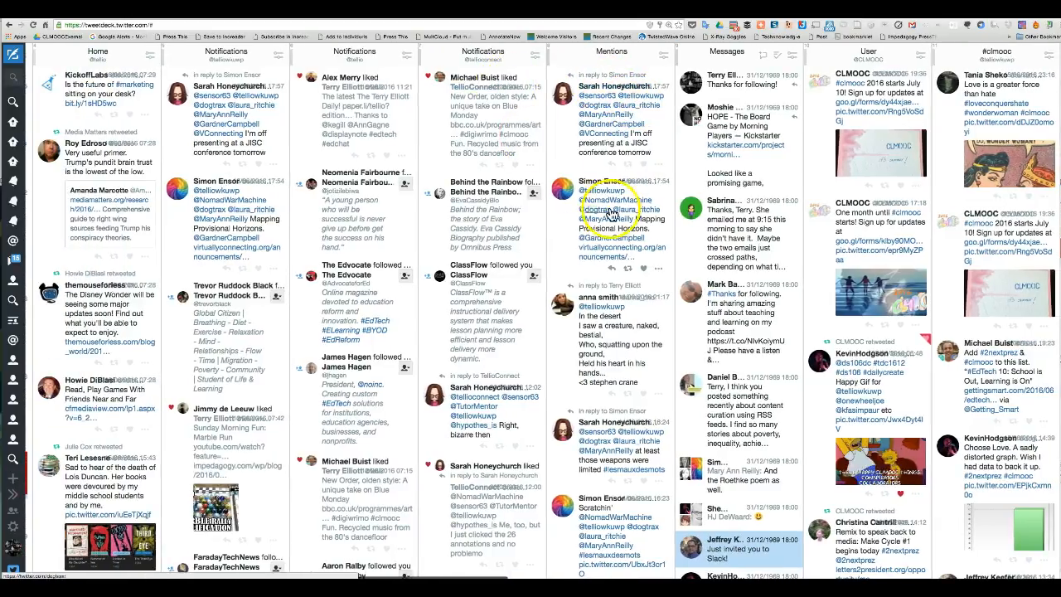
scroll("up", 3)
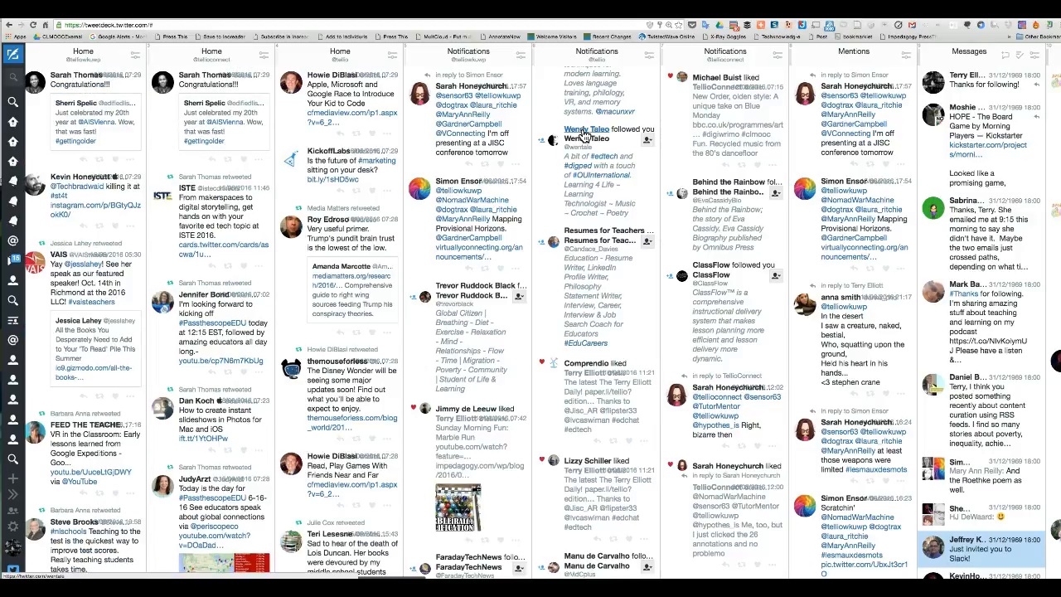
scroll("up", 3)
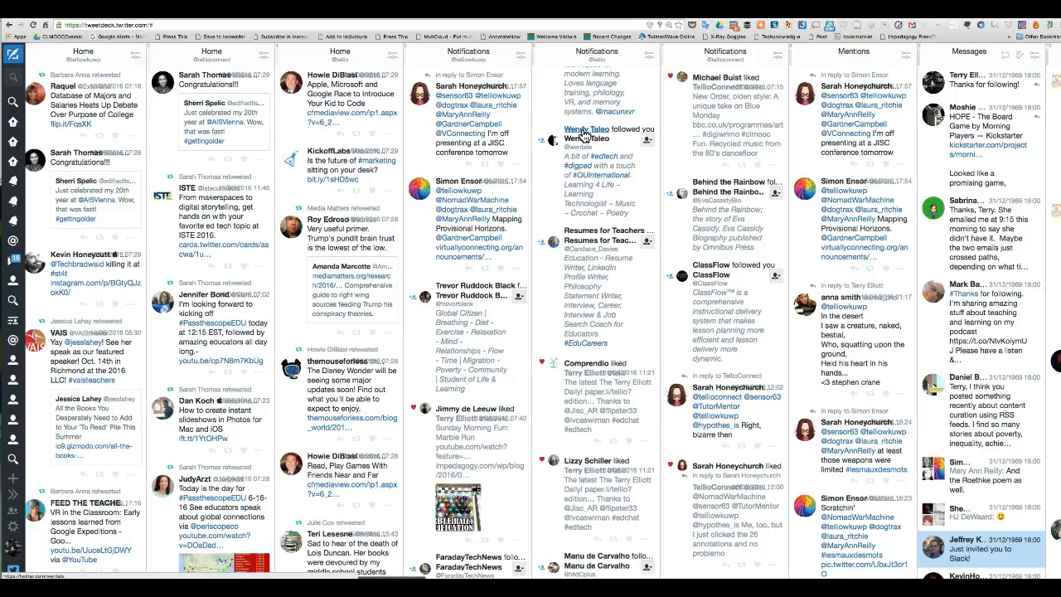
scroll("up", 3)
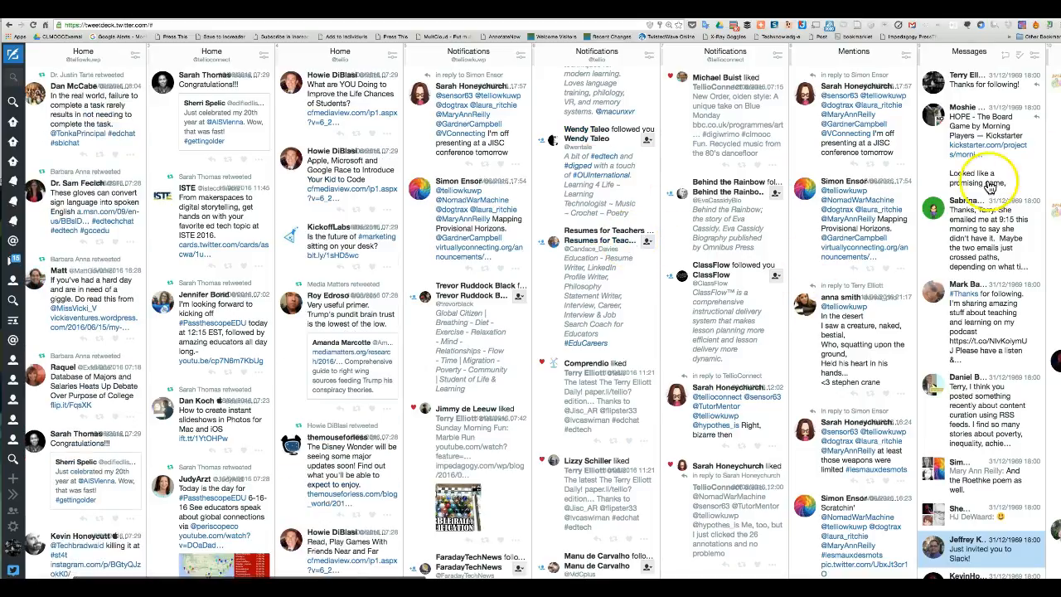
scroll("up", 3)
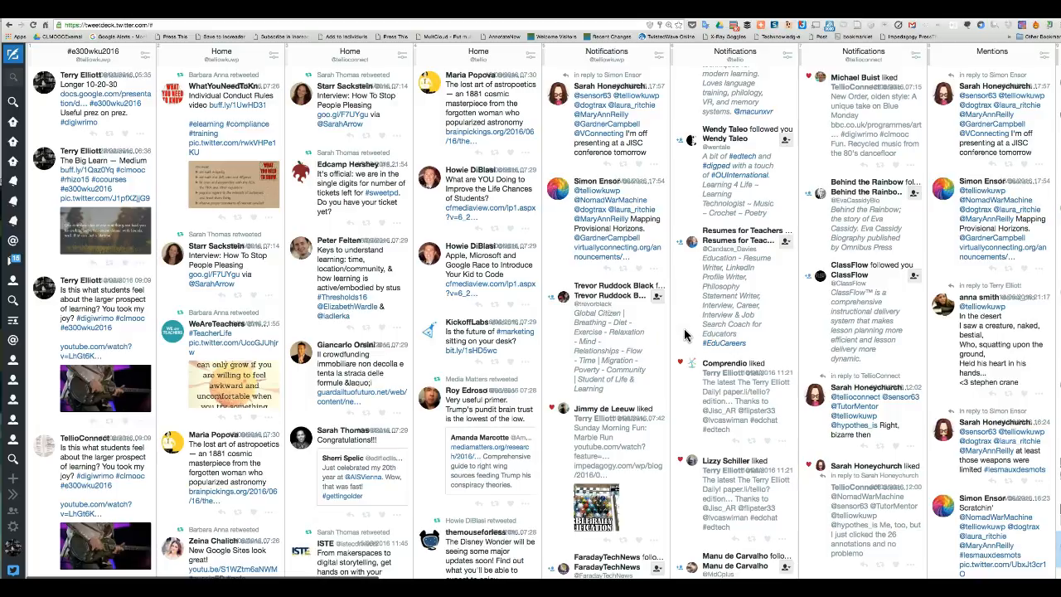
Step: Scroll right to the User columns and play the Writing Project Tech Pedagogy tweet's video
scroll("right", 3)
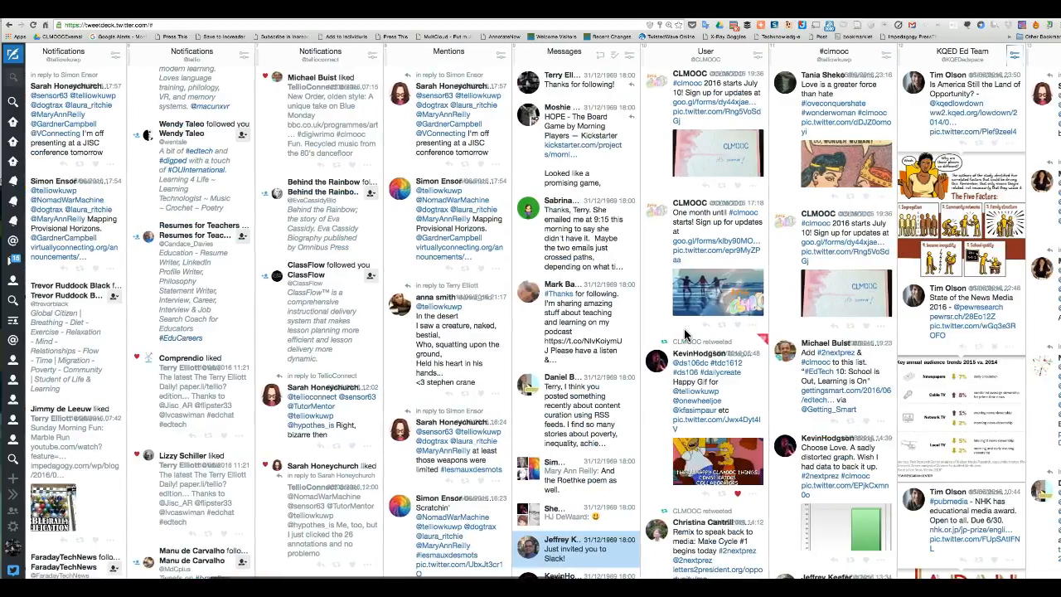
scroll("right", 3)
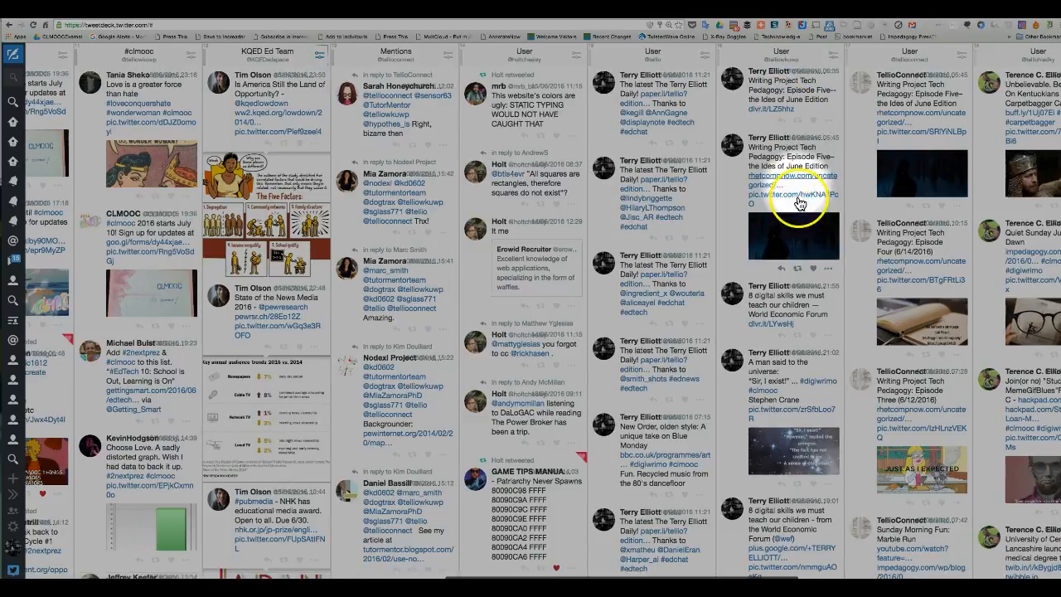
left_click(794, 232)
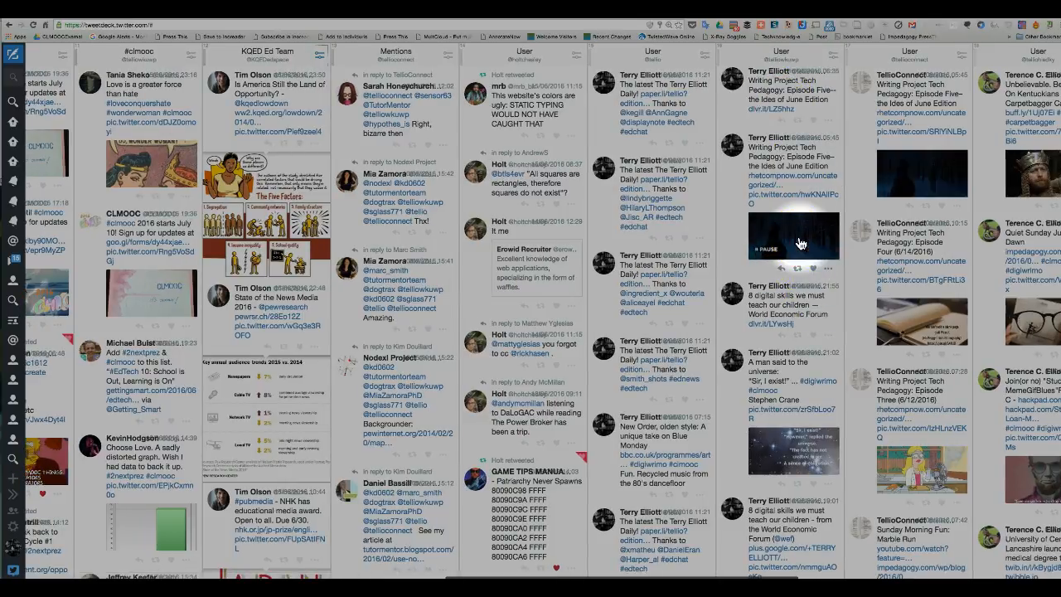